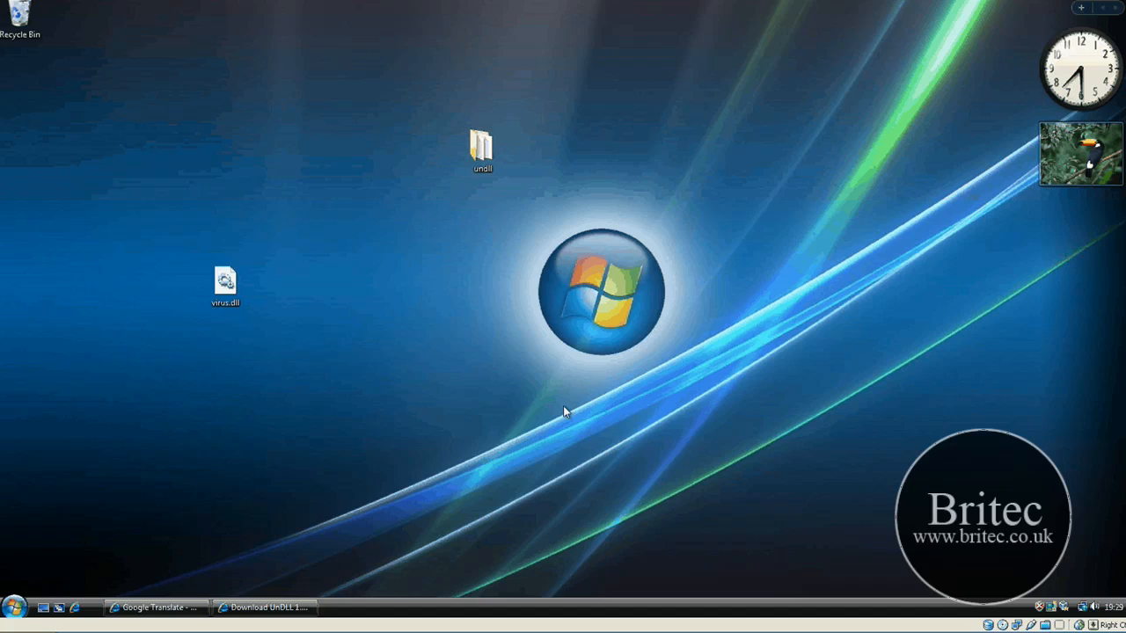
# Step: Bring up the ESET Italy page describing UnDLL - The DLL Remover
pyautogui.click(157, 608)
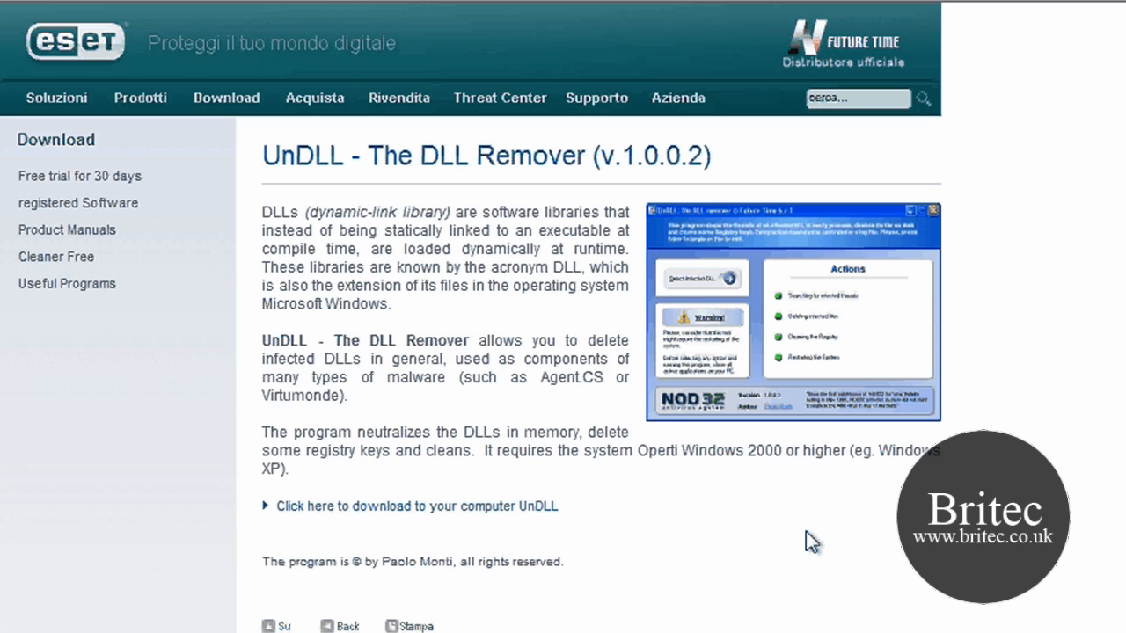
pyautogui.moveTo(758, 541)
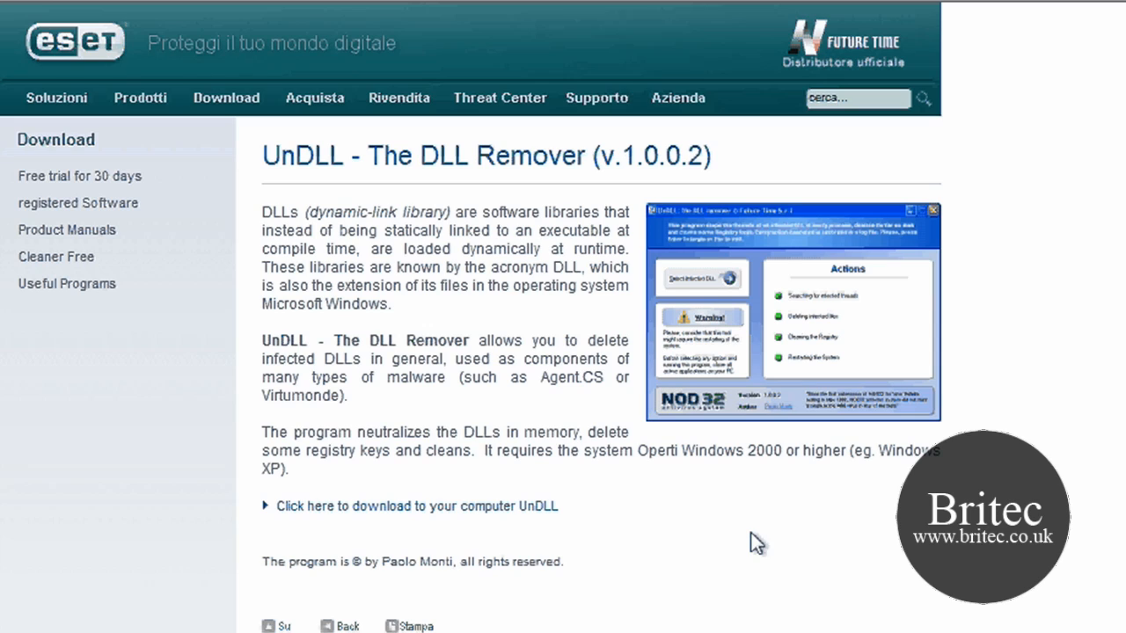
pyautogui.moveTo(795, 503)
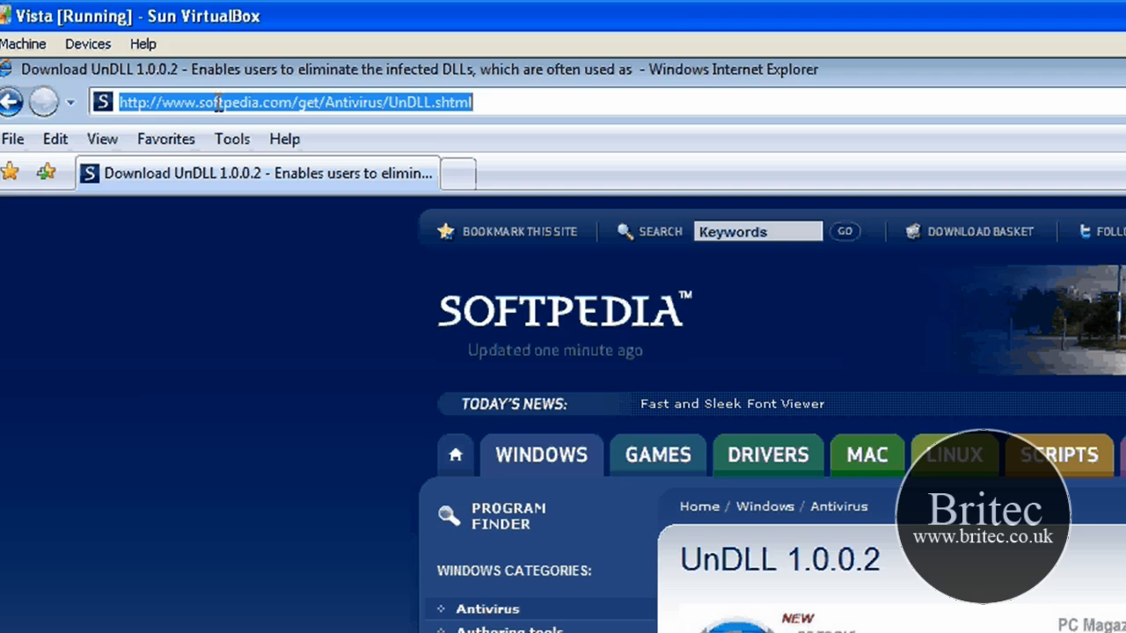
# Step: Scroll through Softpedia's UnDLL 1.0.0.2 details (ESET developer, freeware, 392 KB)
pyautogui.scroll(-3)
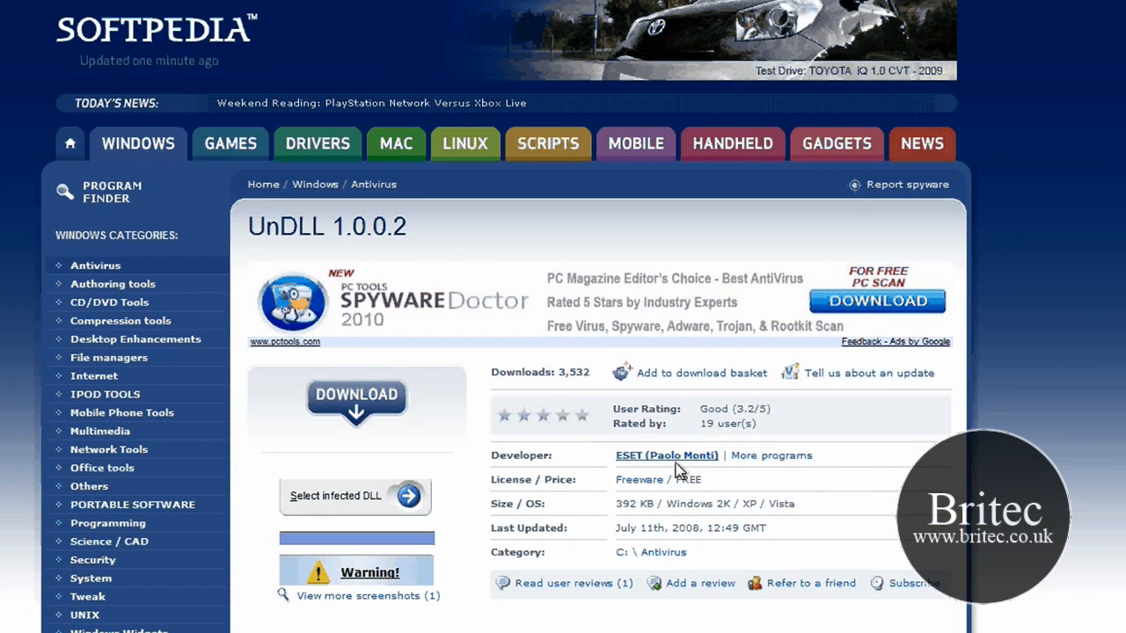
pyautogui.moveTo(725, 474)
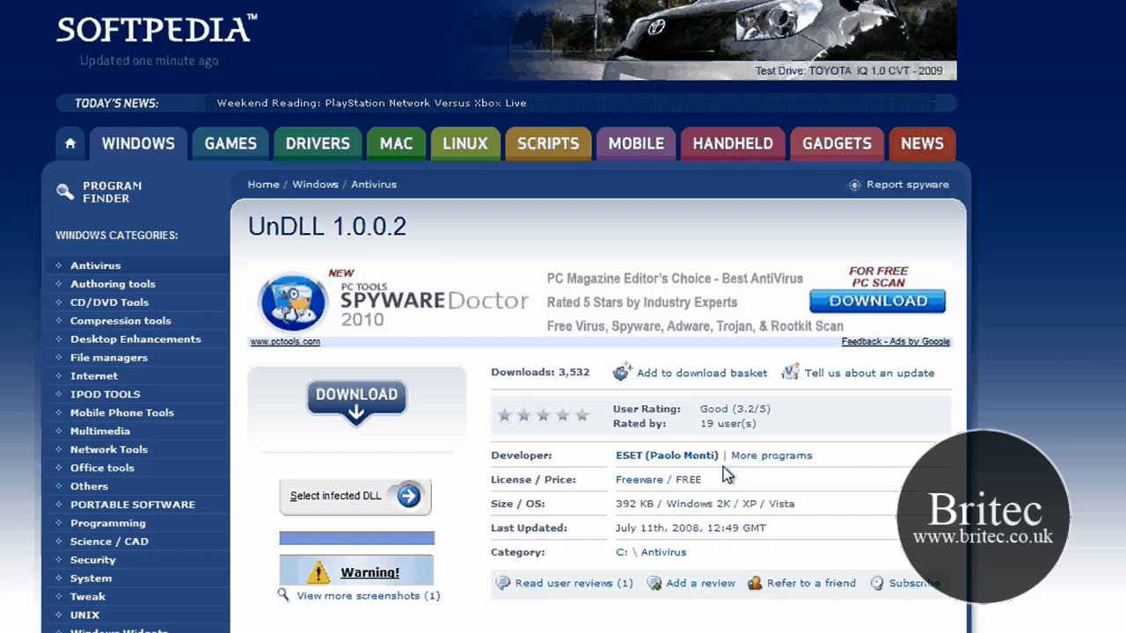
pyautogui.moveTo(834, 508)
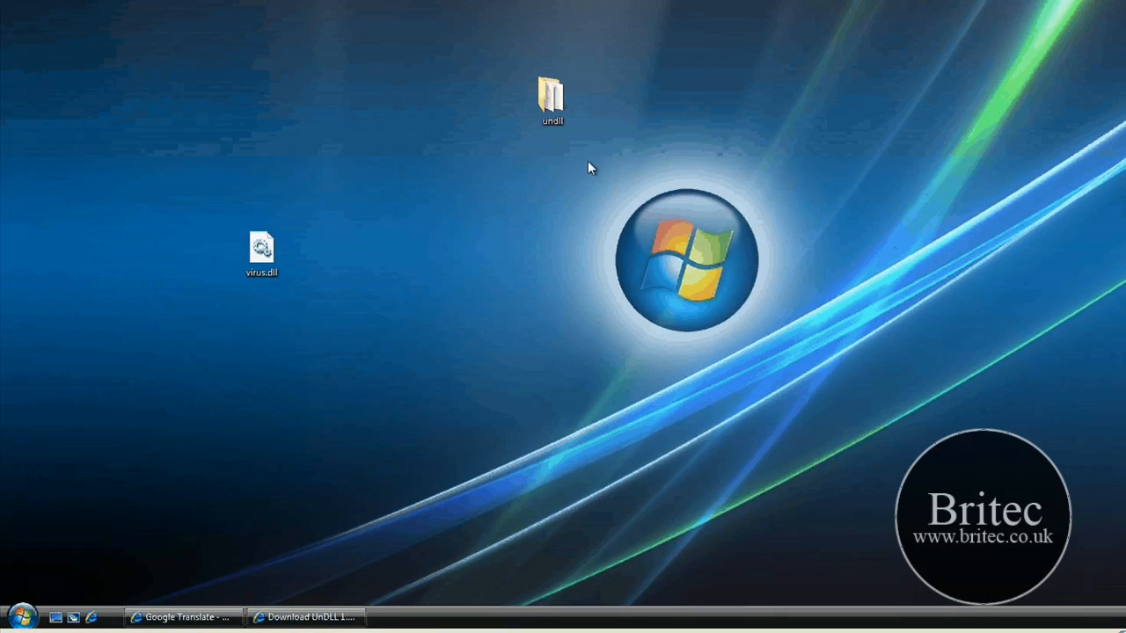
# Step: Open the undll folder from the desktop and launch UNDLL.EXE
pyautogui.click(552, 95)
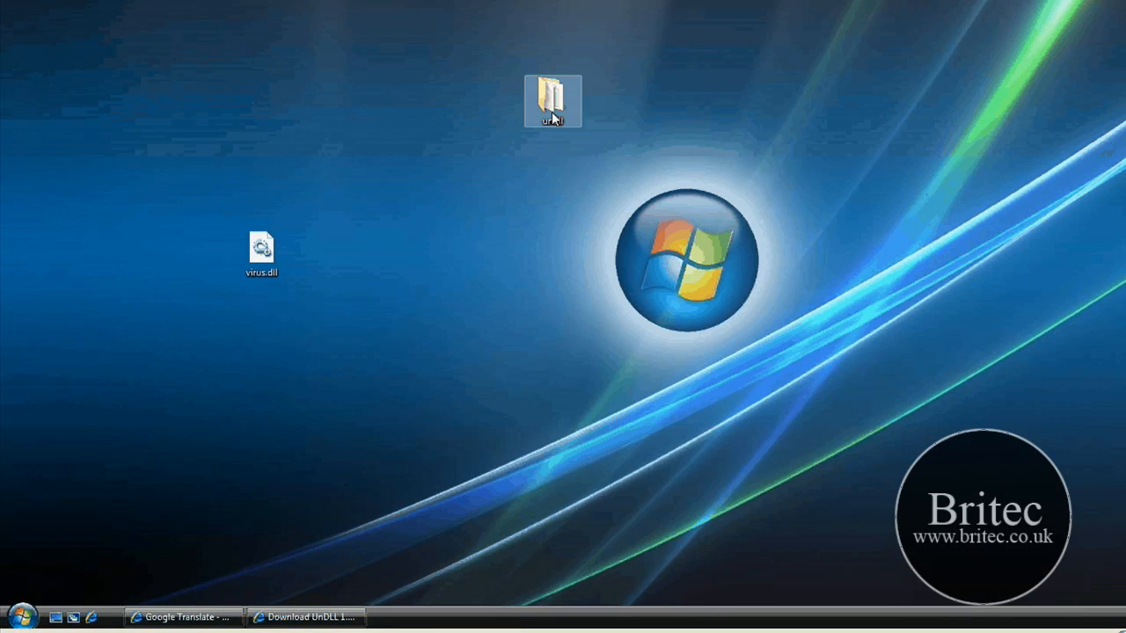
pyautogui.doubleClick(552, 97)
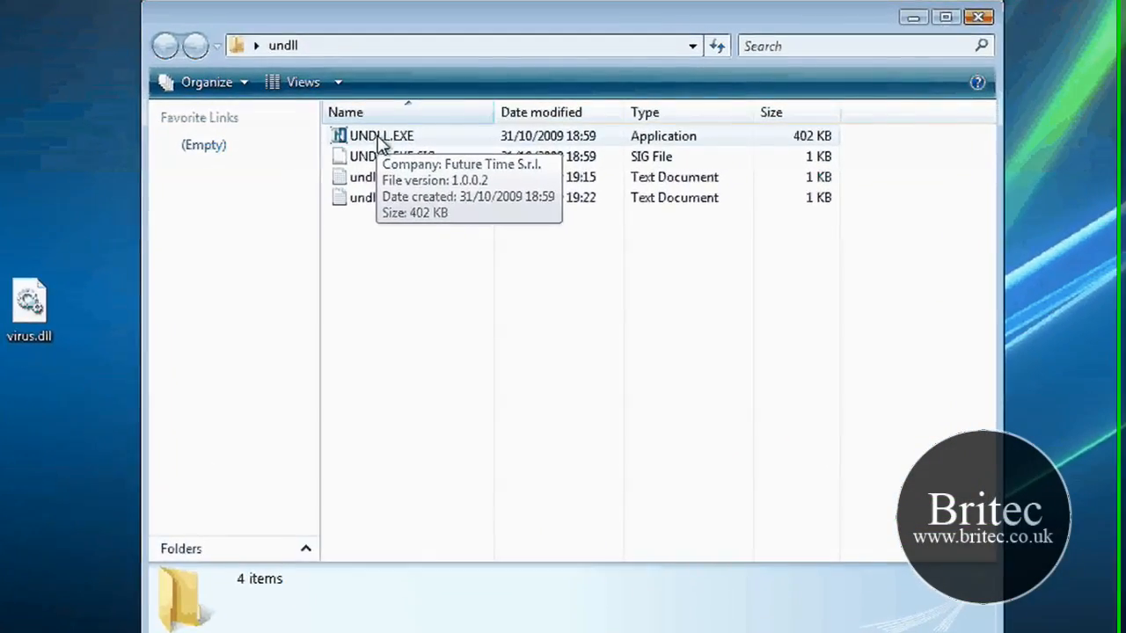
pyautogui.doubleClick(380, 136)
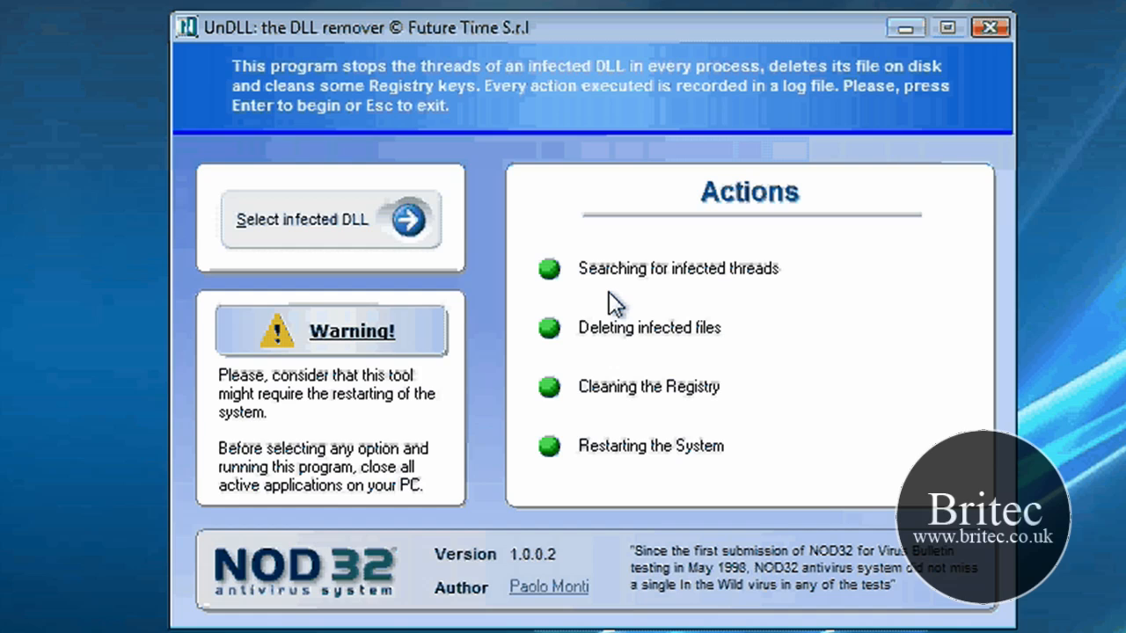
pyautogui.moveTo(326, 200)
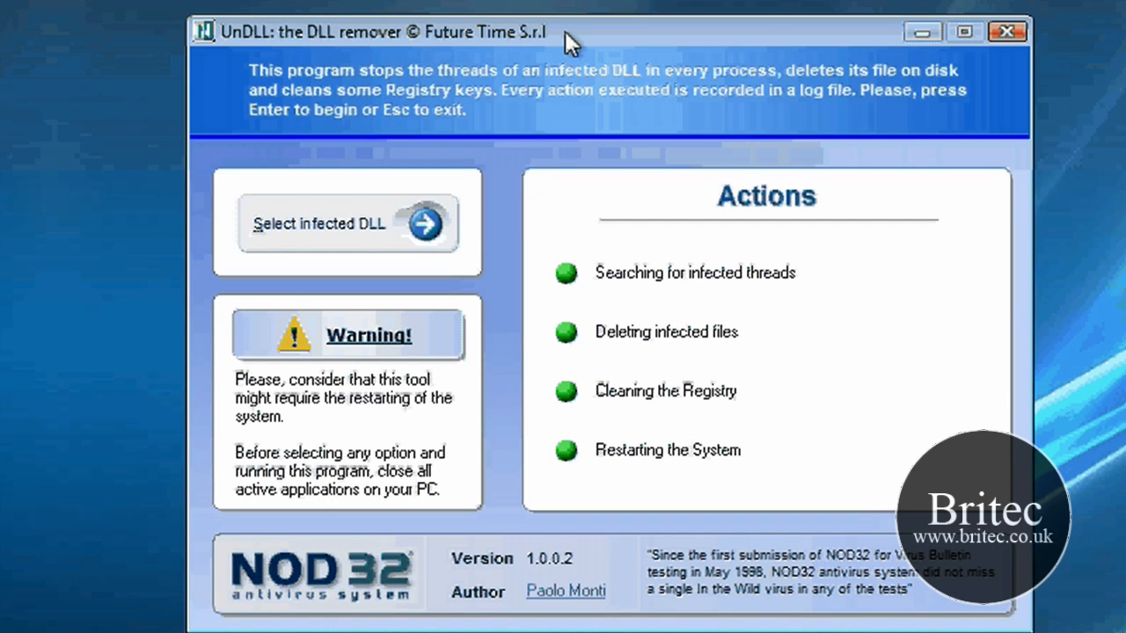
pyautogui.moveTo(352, 232)
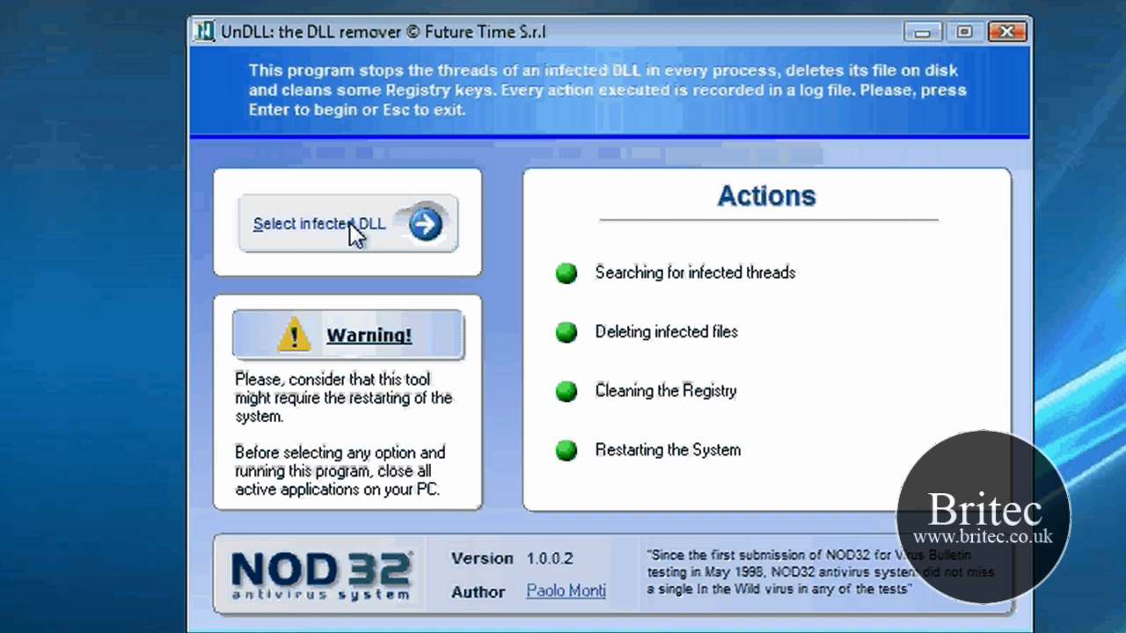
# Step: Start 'Select infected DLL' so the file picker opens on Local Disk (C:)
pyautogui.click(348, 223)
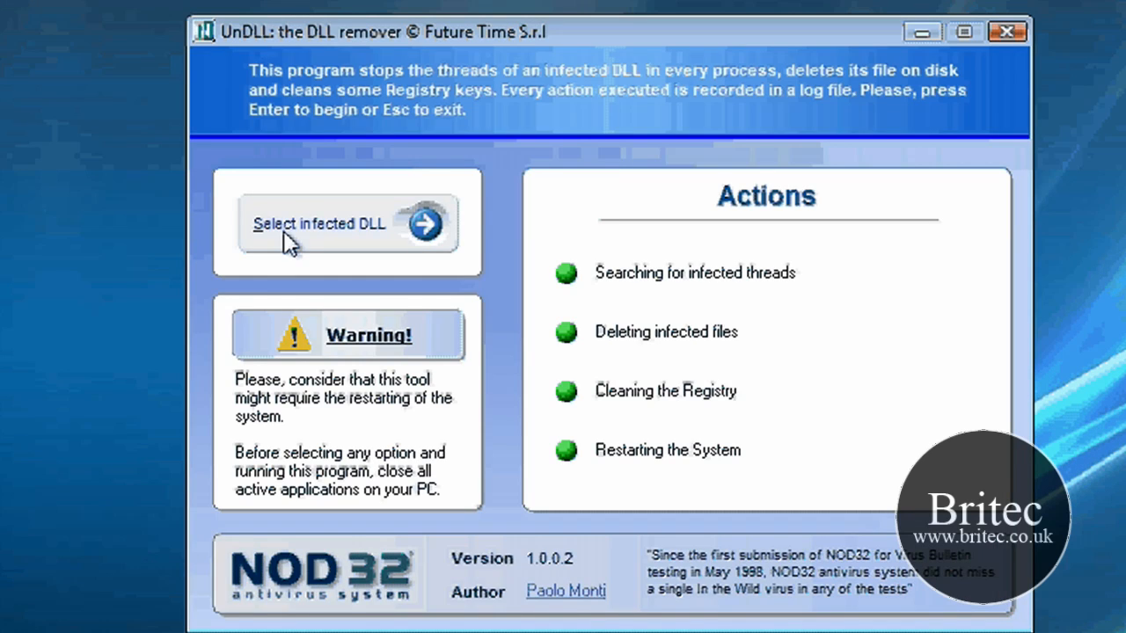
pyautogui.click(342, 223)
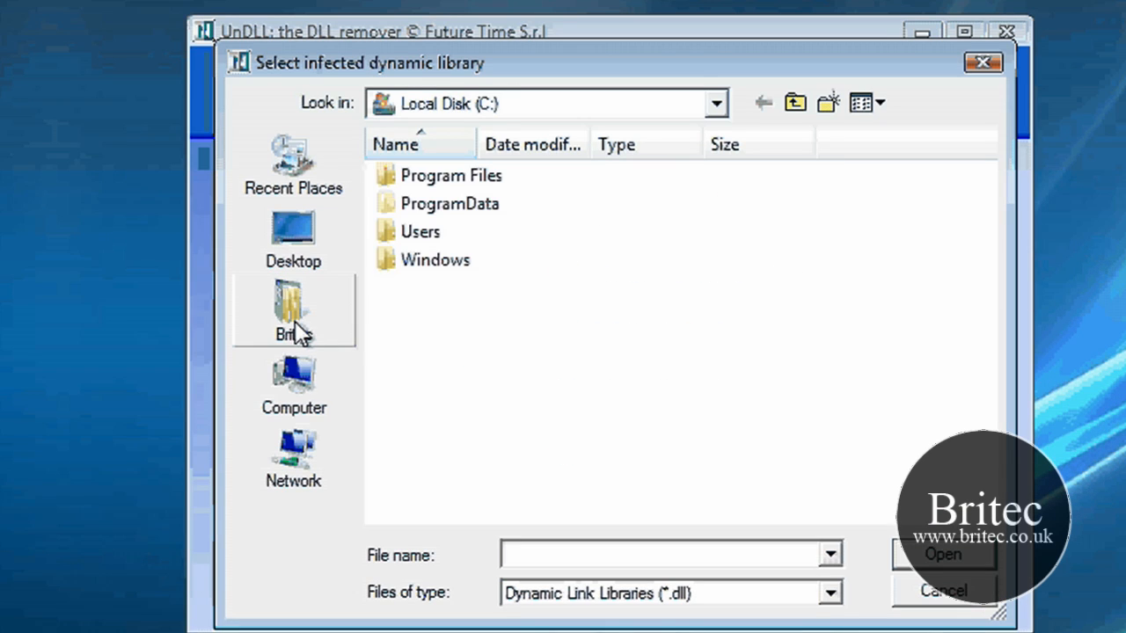
# Step: Choose virus.dll from the Desktop as the infected library, raising the format warning
pyautogui.click(292, 237)
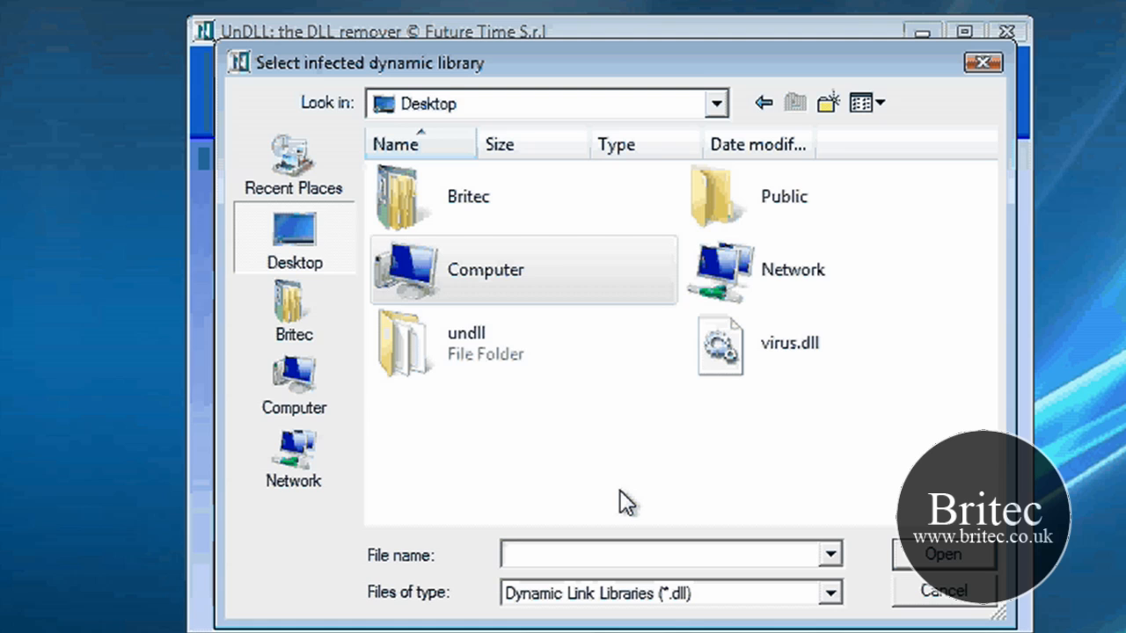
pyautogui.click(788, 343)
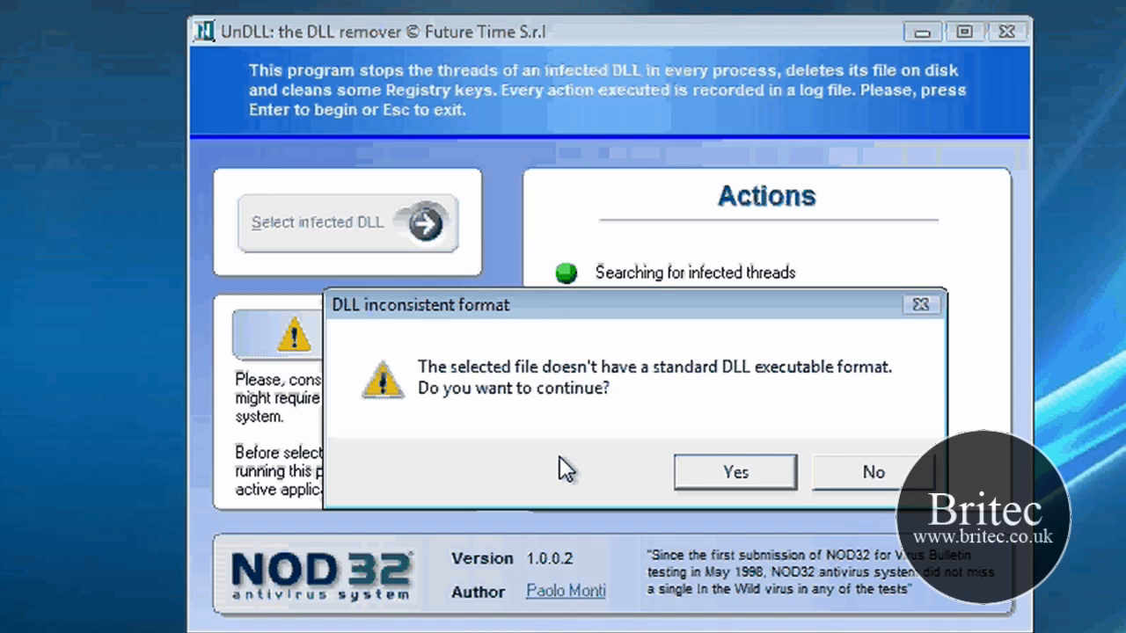
pyautogui.moveTo(373, 448)
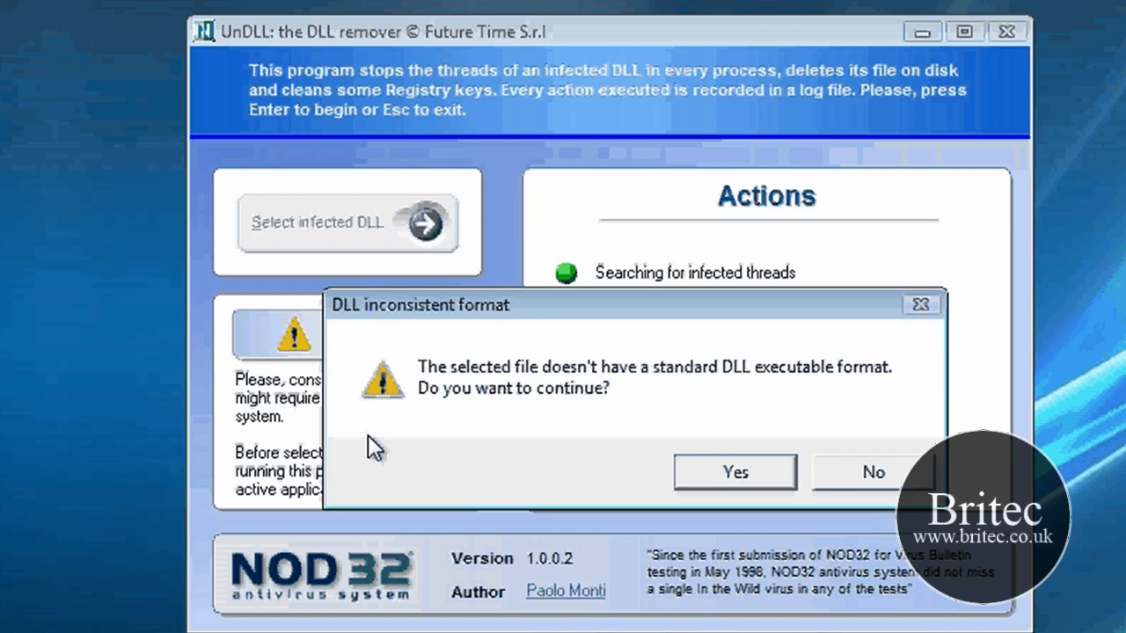
# Step: Answer Yes to the inconsistent-format warning so virus.dll is cleaned and deleted
pyautogui.click(735, 471)
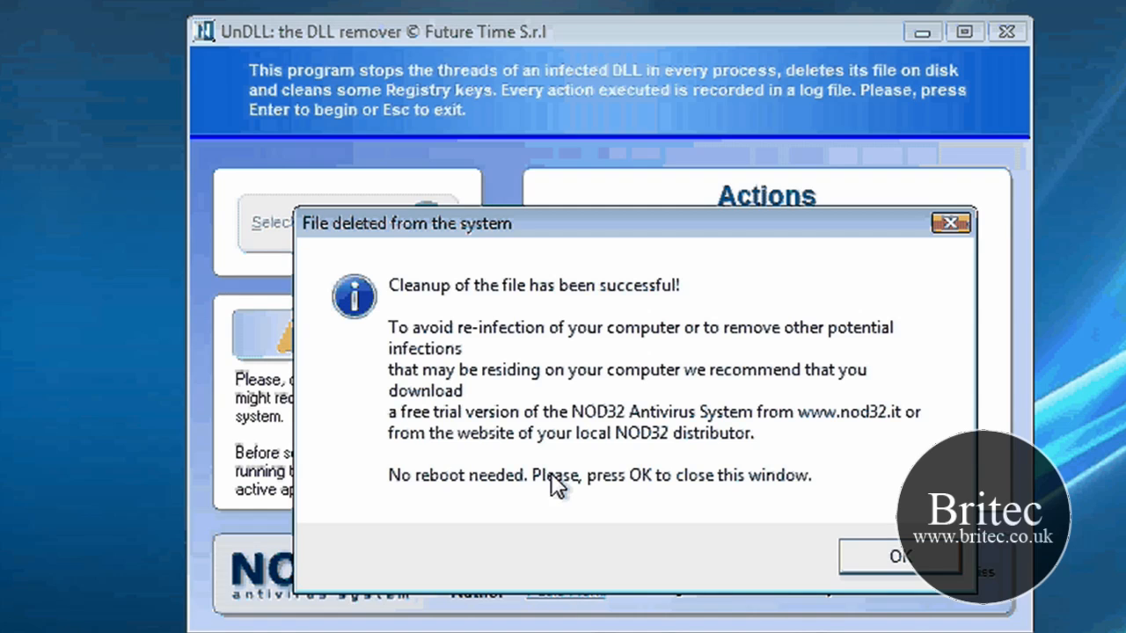
# Step: Acknowledge the 'File deleted from the system' message and close UnDLL
pyautogui.click(893, 556)
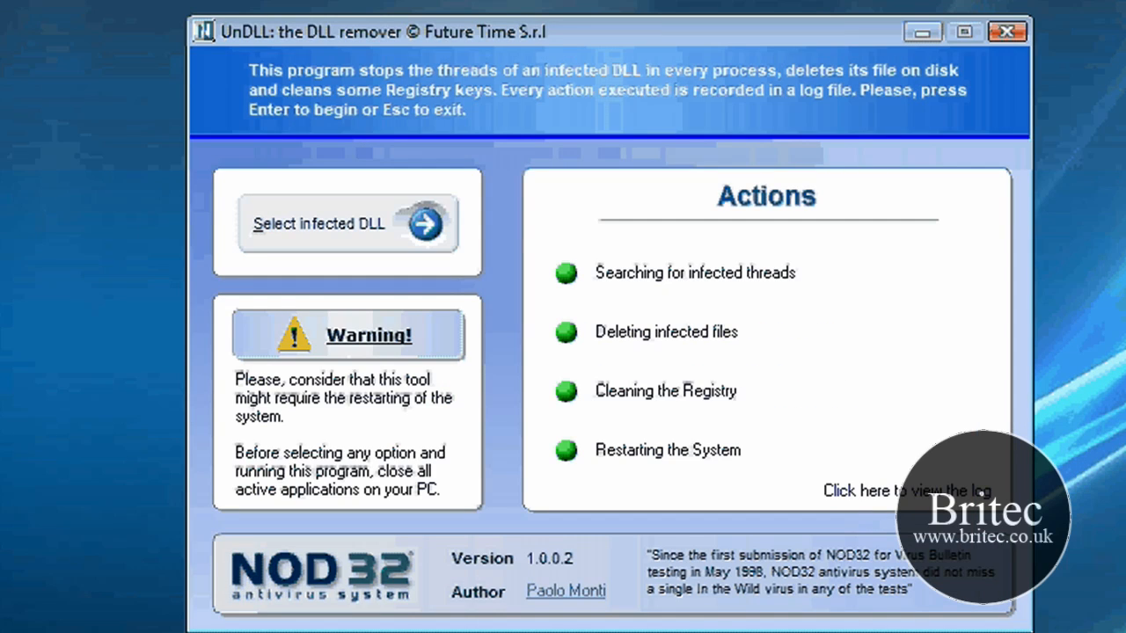
pyautogui.moveTo(988, 95)
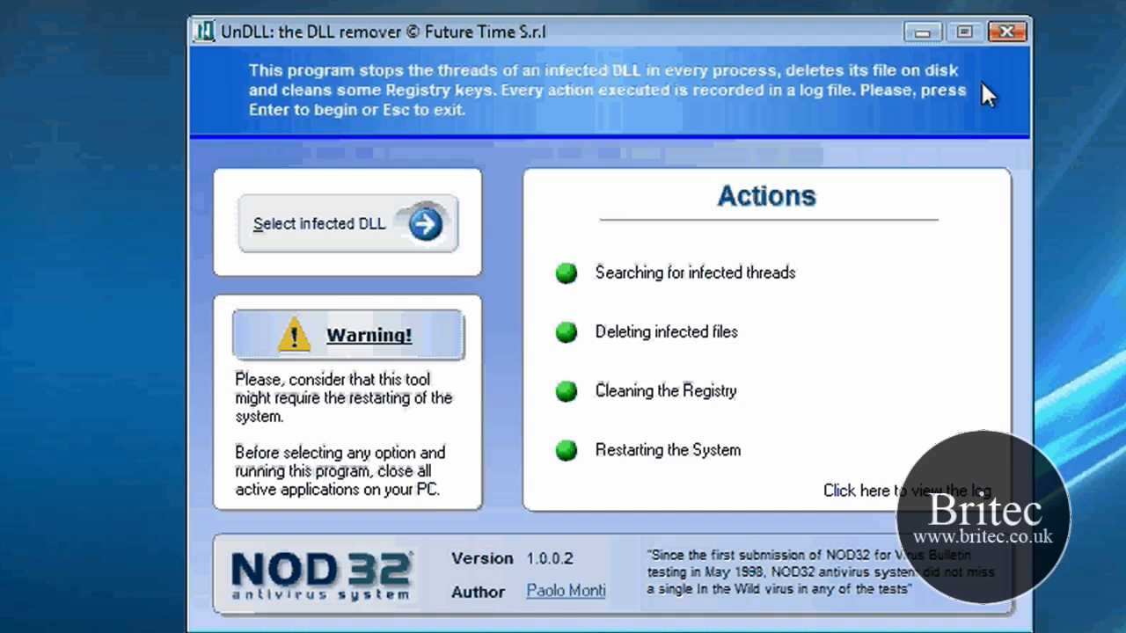
pyautogui.moveTo(546, 337)
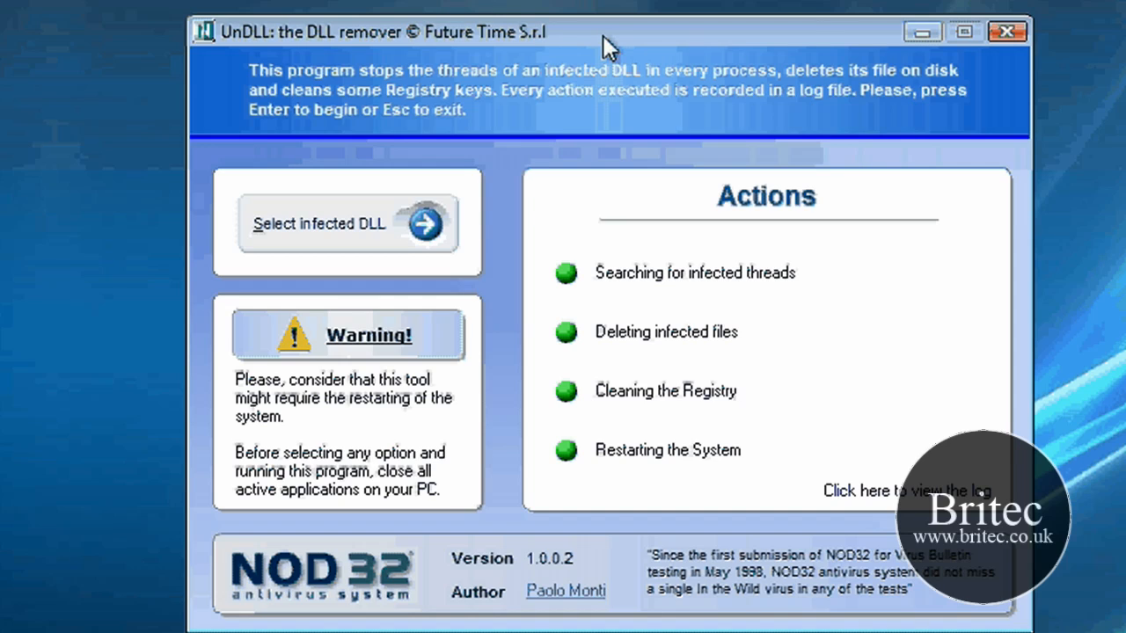
pyautogui.moveTo(988, 44)
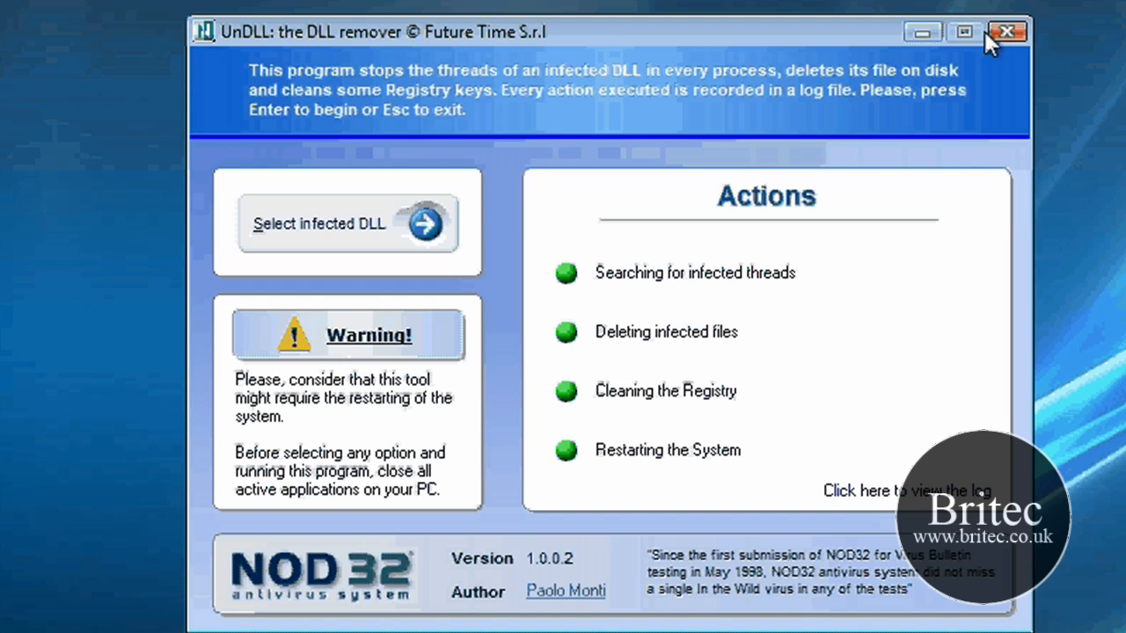
pyautogui.click(1006, 32)
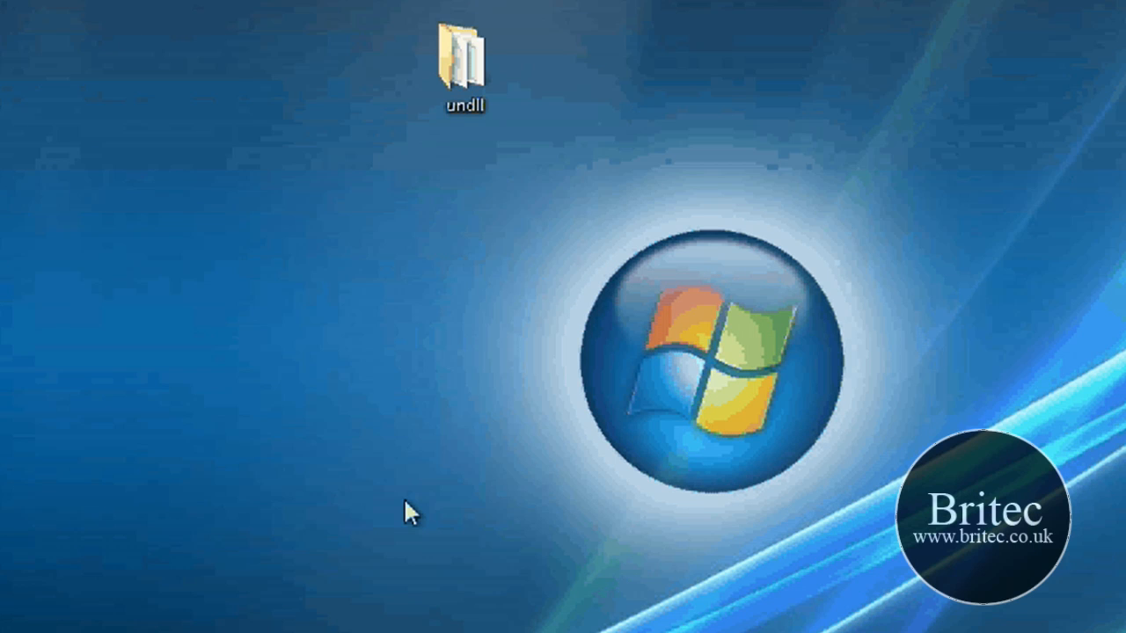